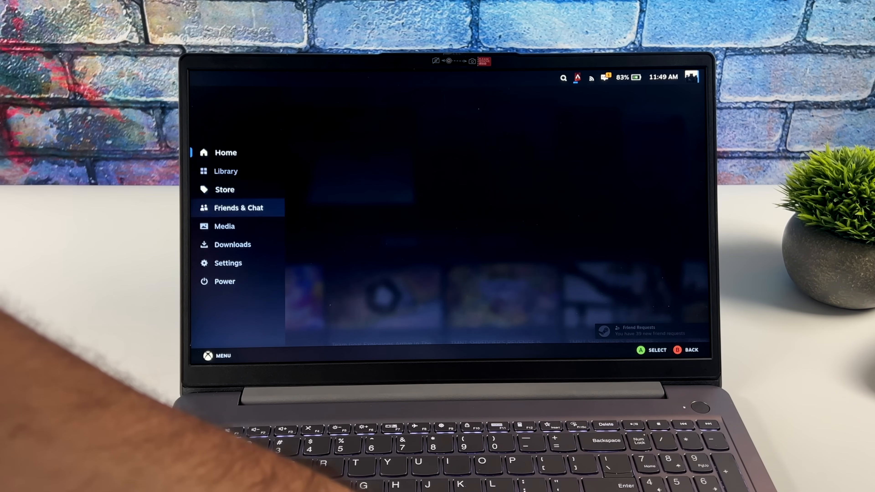
# - Browse Settings and the Internet page, then return Home with the performance overlay enabled
pyautogui.click(228, 263)
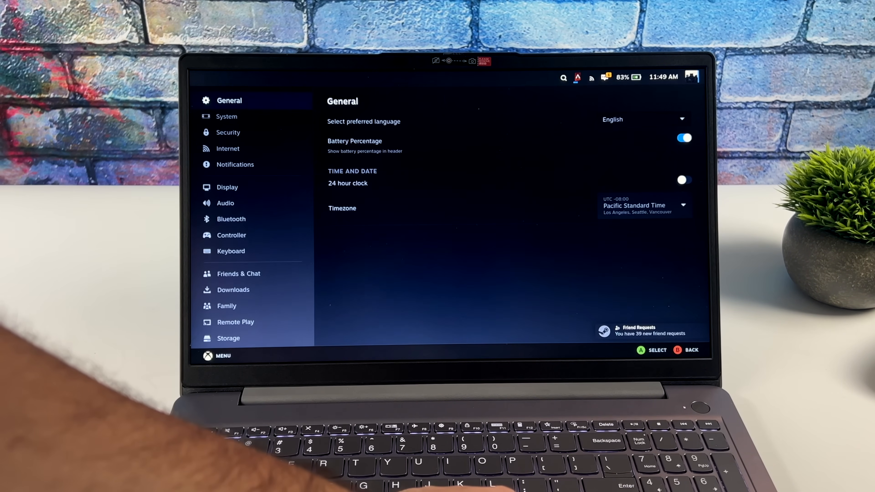
pyautogui.click(228, 148)
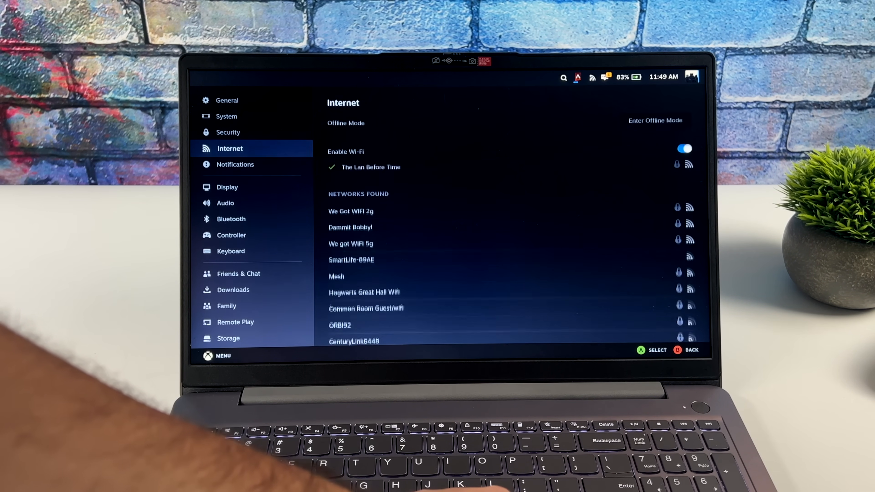
pyautogui.click(231, 218)
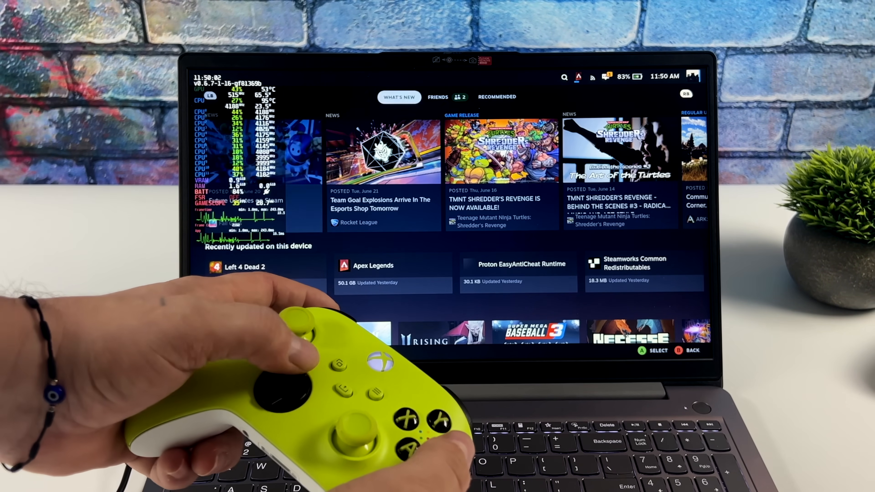
# - Open the Shredder's Revenge tile from Home and wait for its download to finish
pyautogui.click(496, 96)
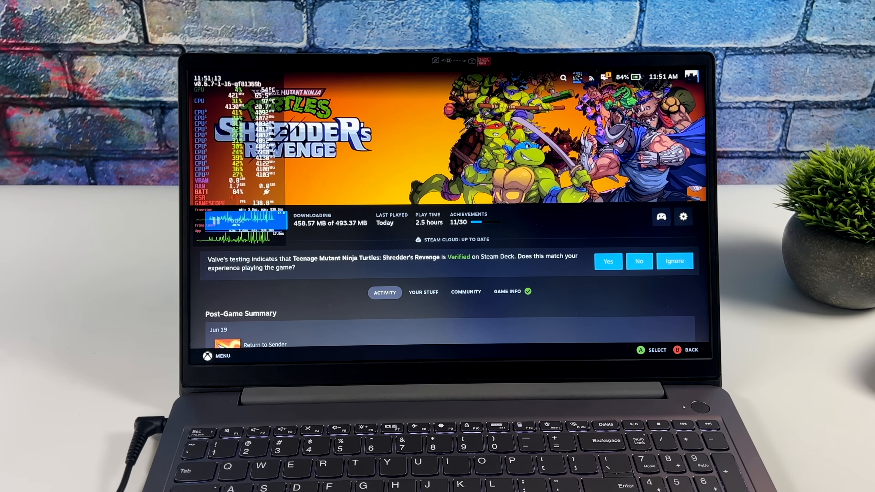
pyautogui.click(583, 238)
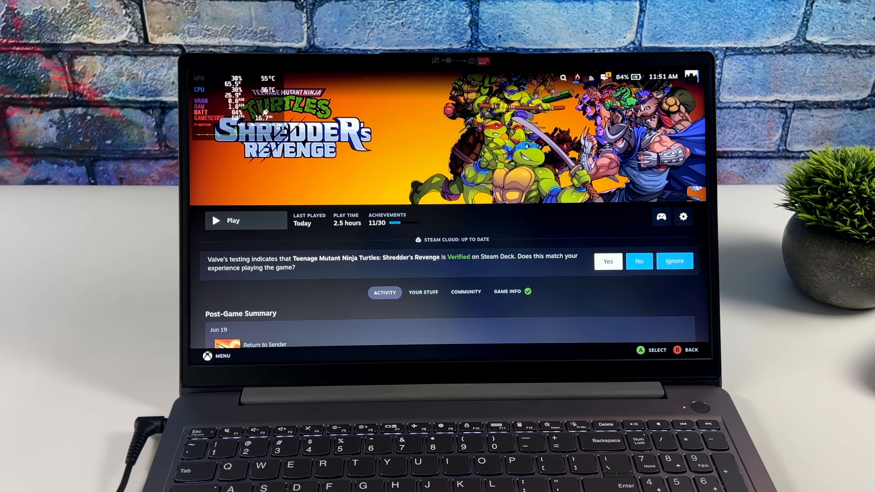
# - Play Shredder's Revenge, skipping Vulkan shader processing, then exit to the Steam main menu
pyautogui.click(233, 220)
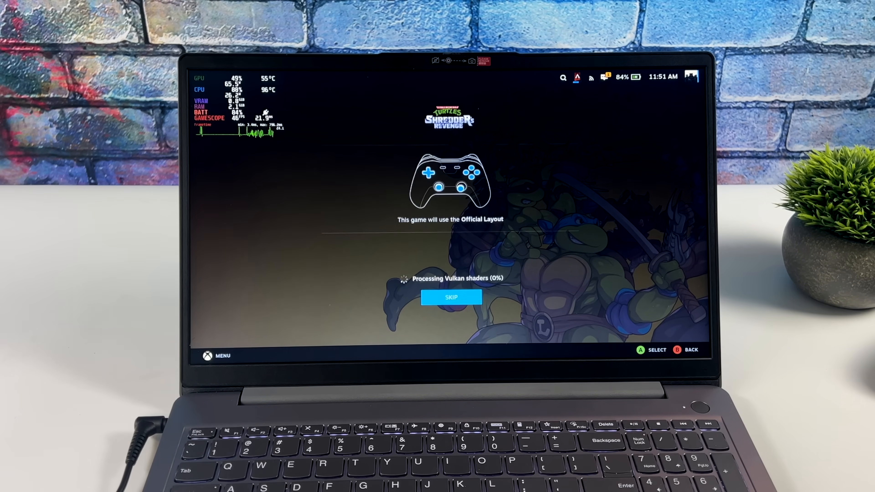
pyautogui.click(450, 296)
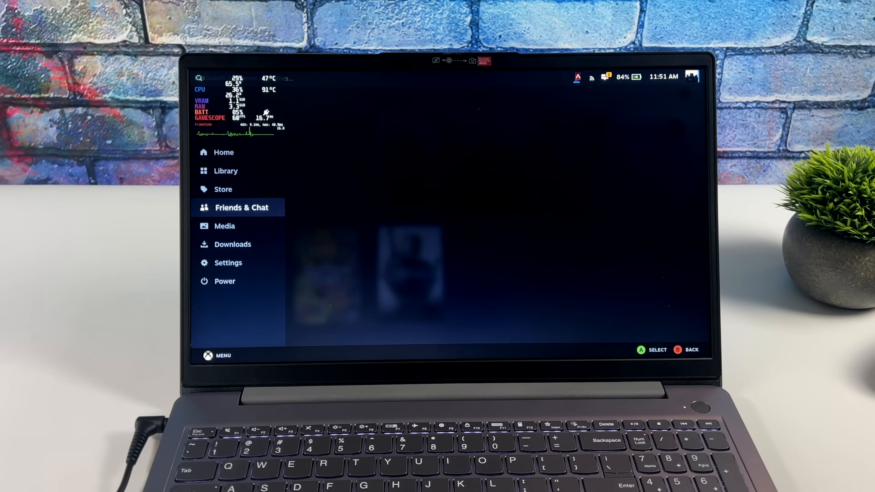
# - Use Power > Switch to Desktop and open the KDE application launcher from the taskbar
pyautogui.click(225, 281)
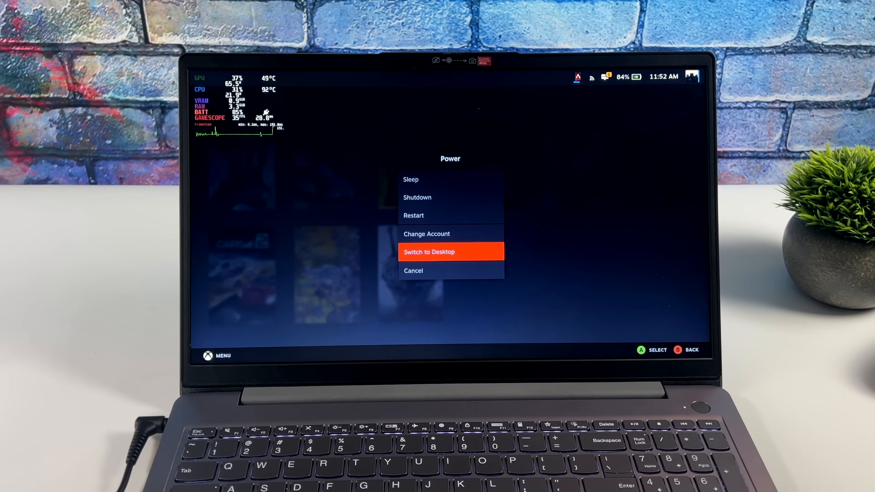
pyautogui.click(450, 251)
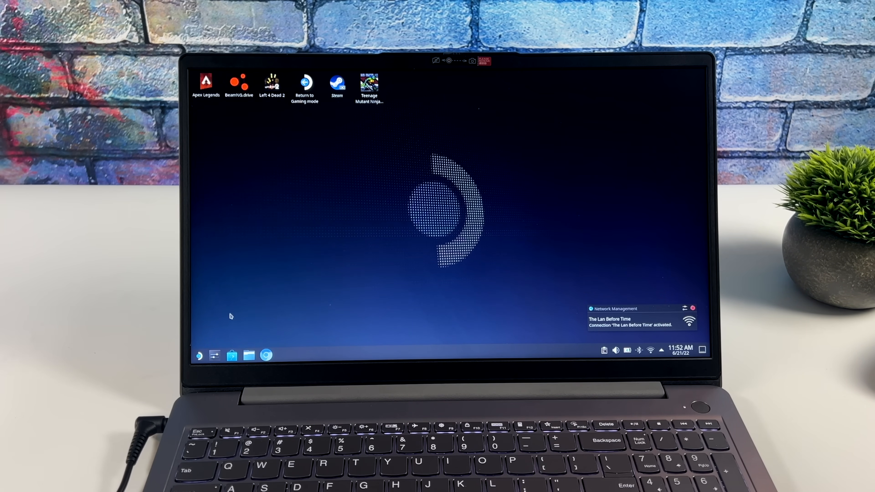
pyautogui.click(196, 355)
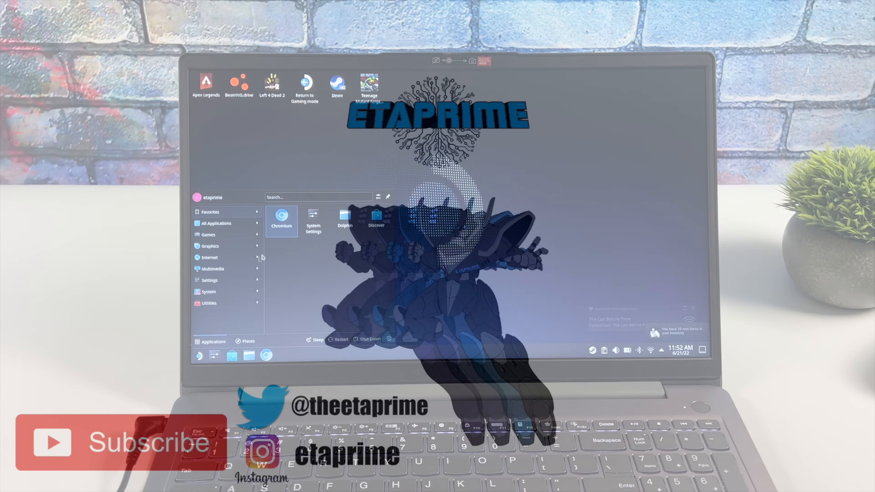